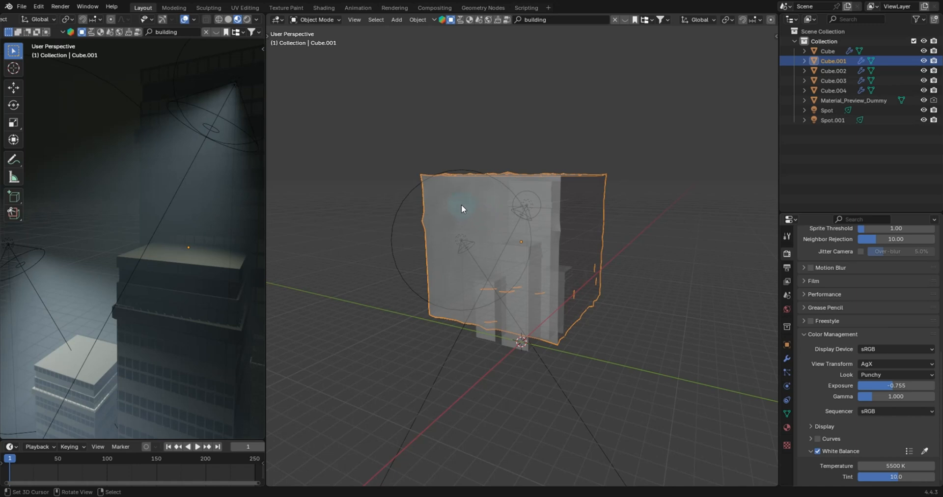
pyautogui.moveTo(425, 175)
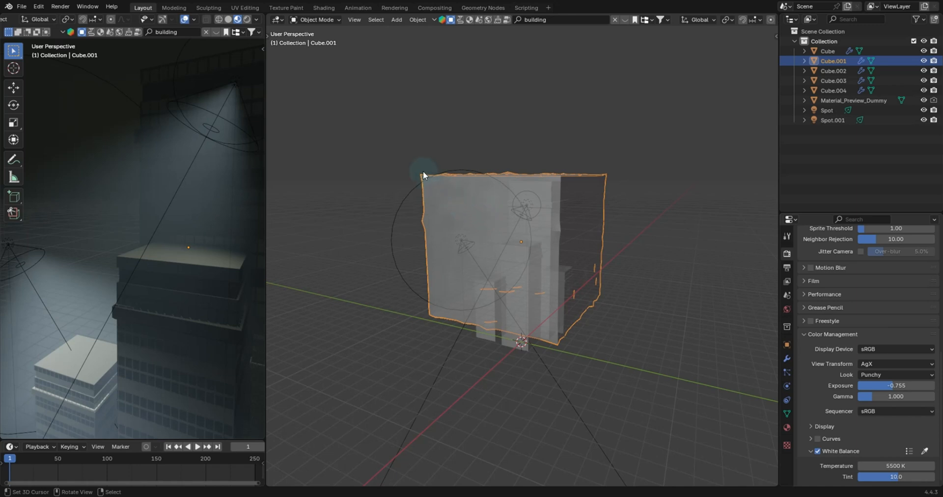
pyautogui.moveTo(303, 131)
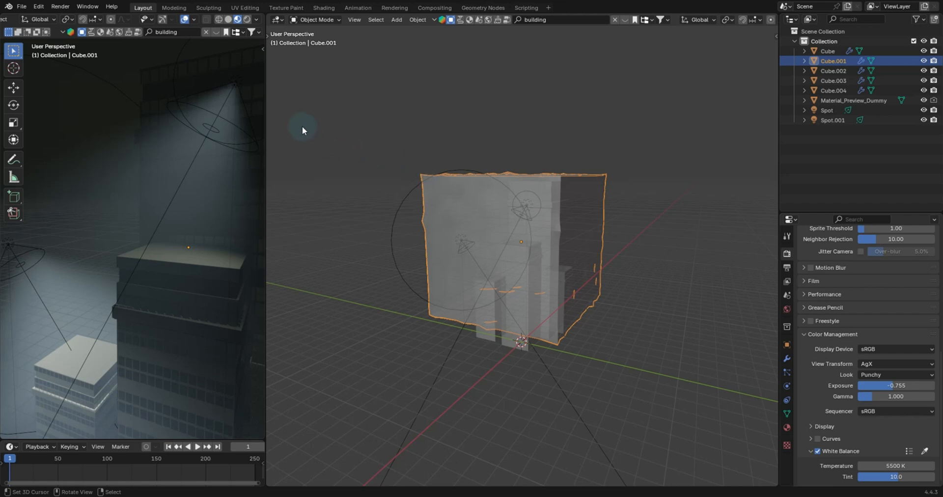
pyautogui.moveTo(40, 7)
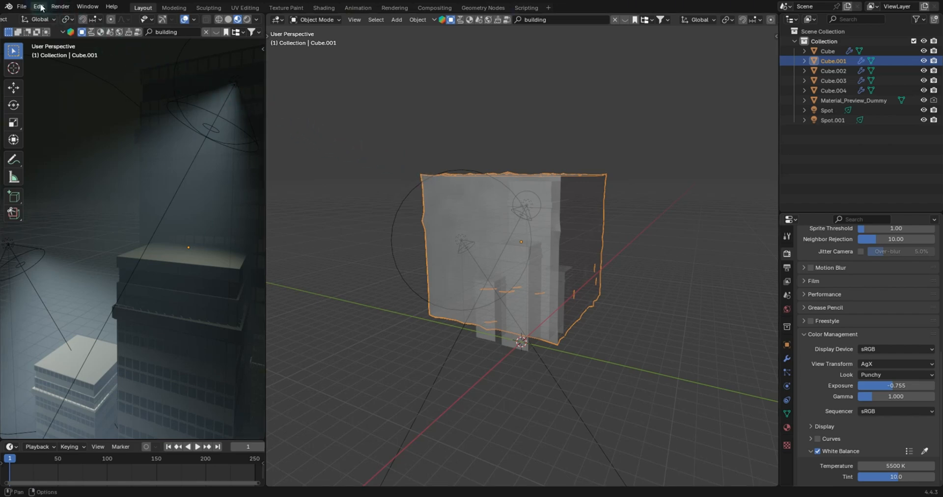
# Bring up Blender Preferences, glance at System, and return to Get Extensions.
pyautogui.click(39, 7)
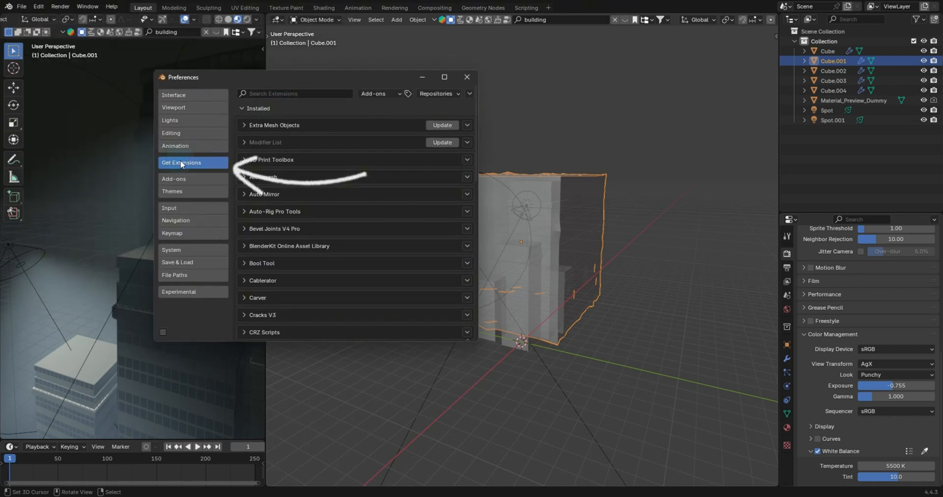
pyautogui.moveTo(207, 165)
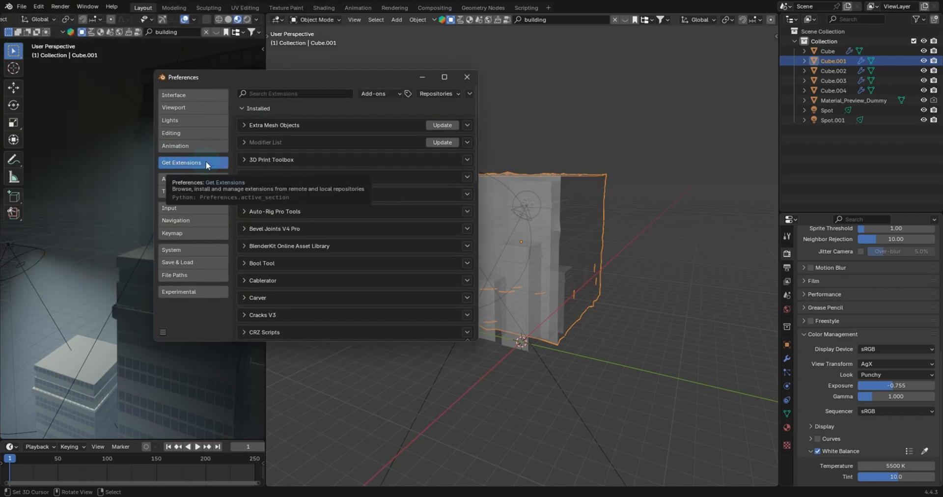
pyautogui.click(171, 249)
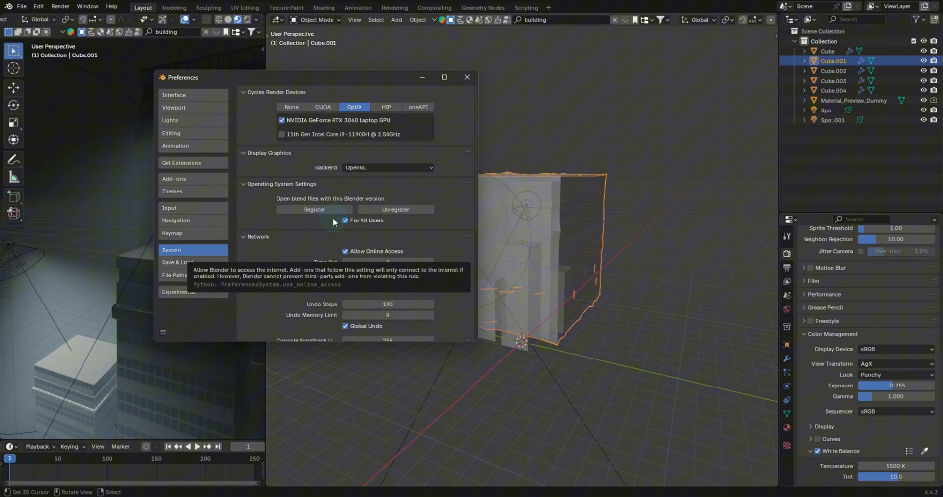
pyautogui.click(181, 163)
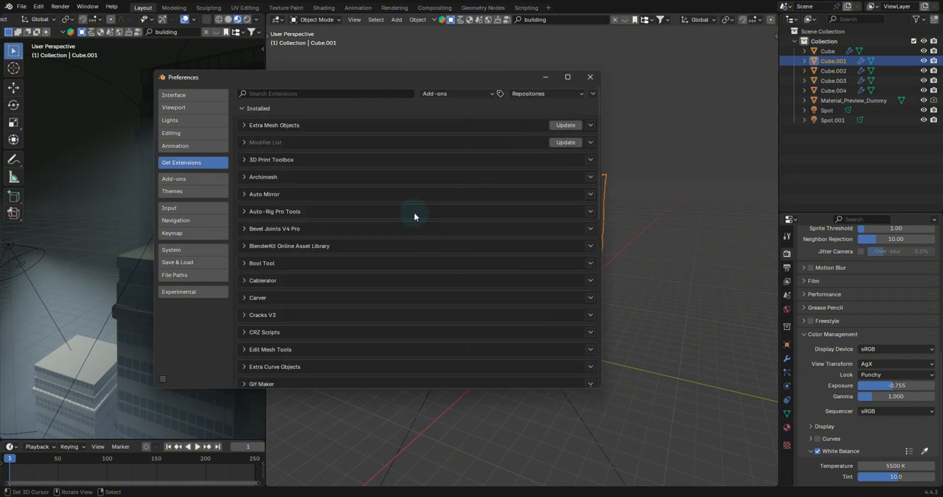
pyautogui.scroll(3)
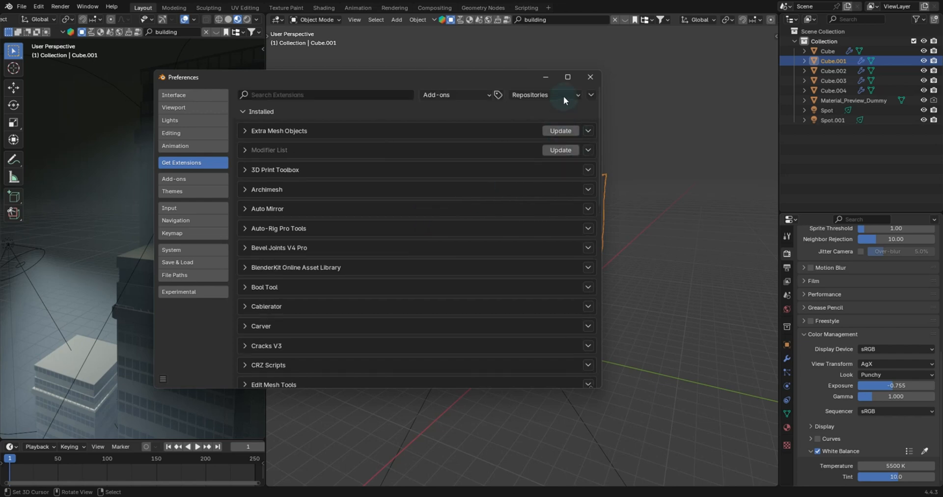
pyautogui.moveTo(537, 98)
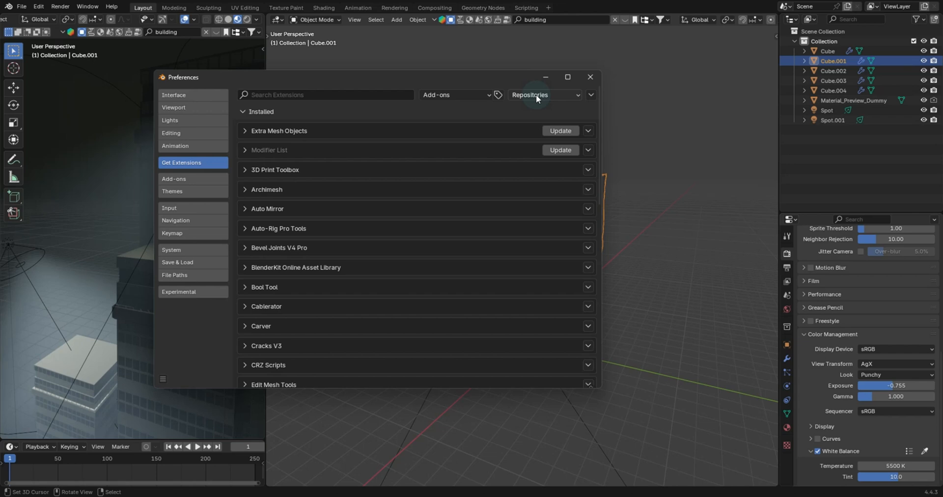
pyautogui.click(544, 95)
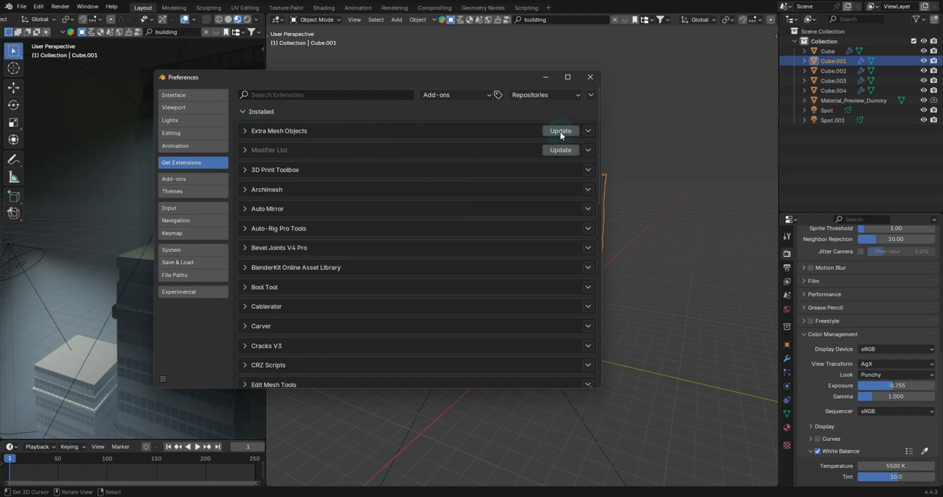
pyautogui.moveTo(295, 137)
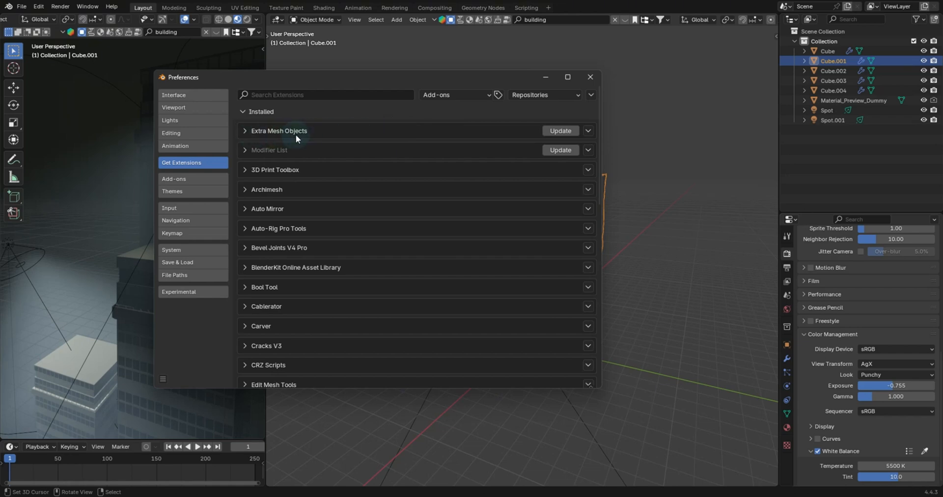
pyautogui.moveTo(246, 134)
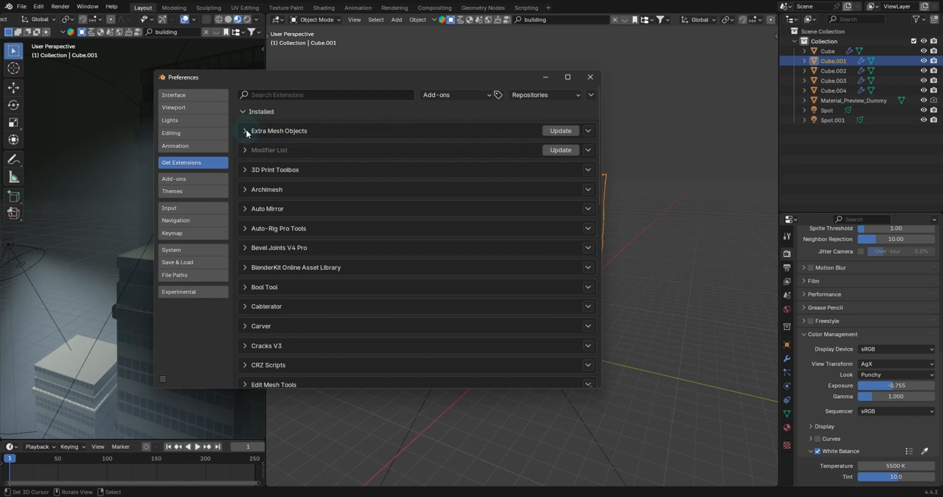
pyautogui.click(245, 131)
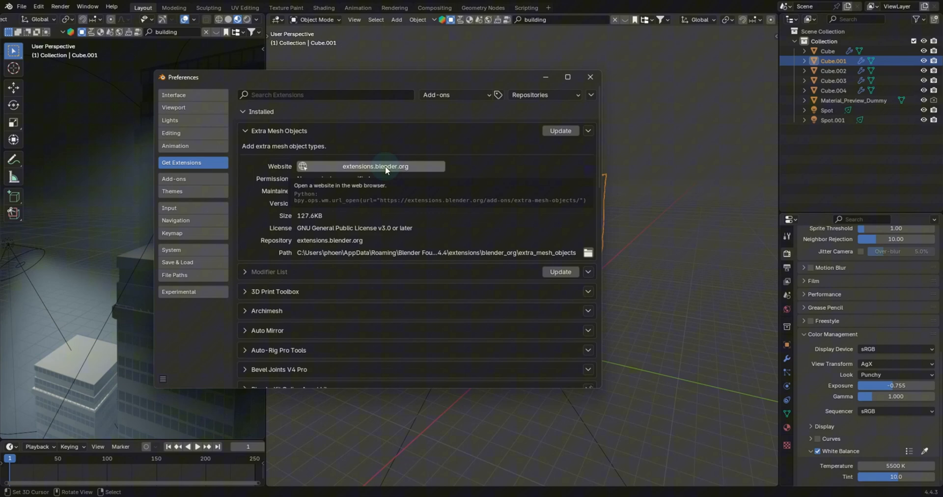
pyautogui.click(278, 131)
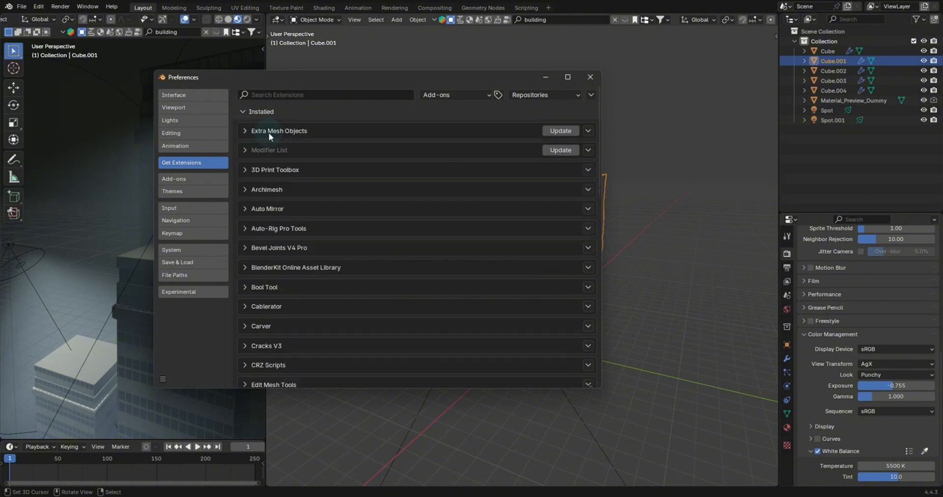
# Start Install from Disk and choose isometric_room_gen_1.0.3.zip in the Isometric Room Gen folder.
pyautogui.click(590, 95)
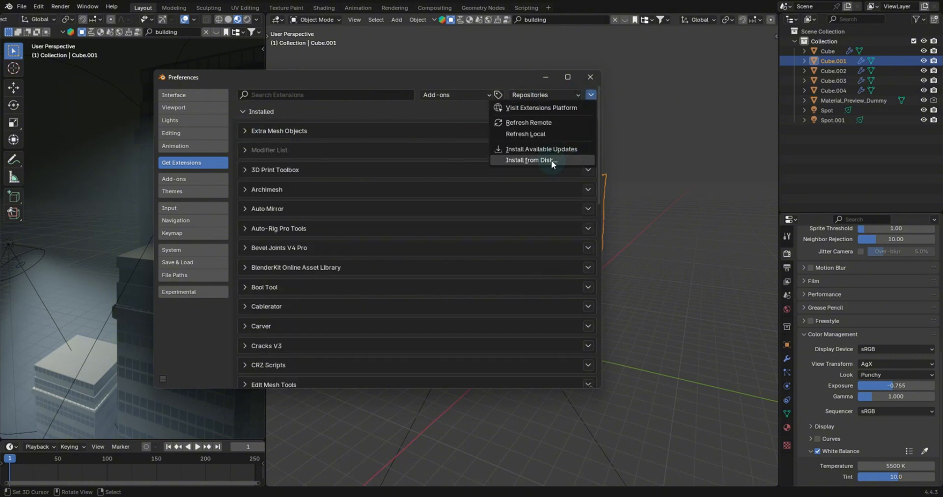
pyautogui.moveTo(529, 159)
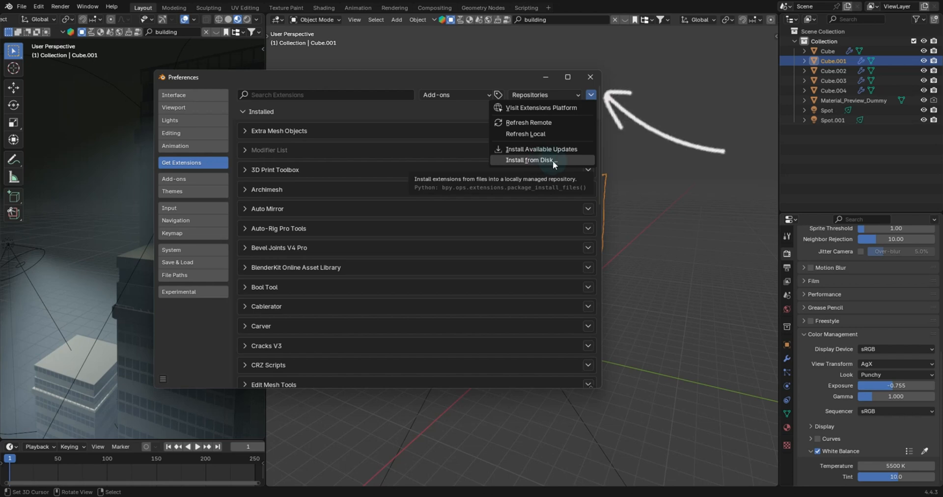
pyautogui.click(528, 159)
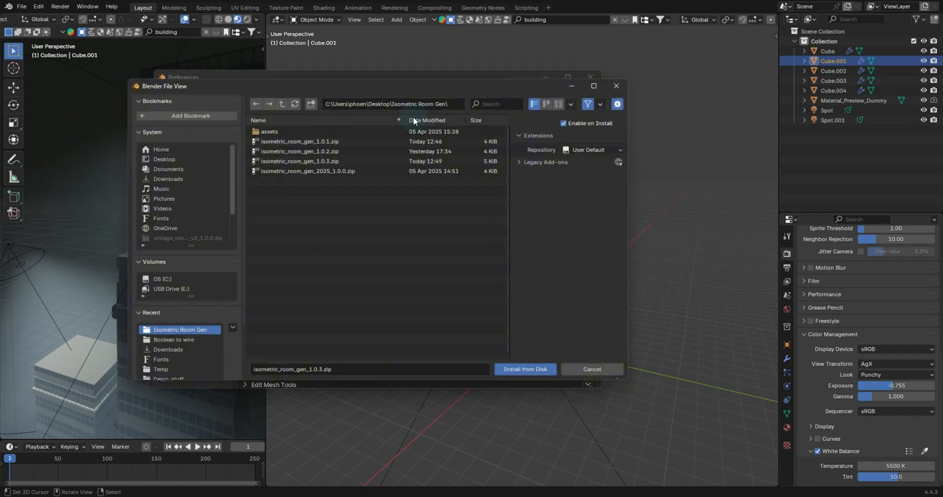
pyautogui.moveTo(325, 162)
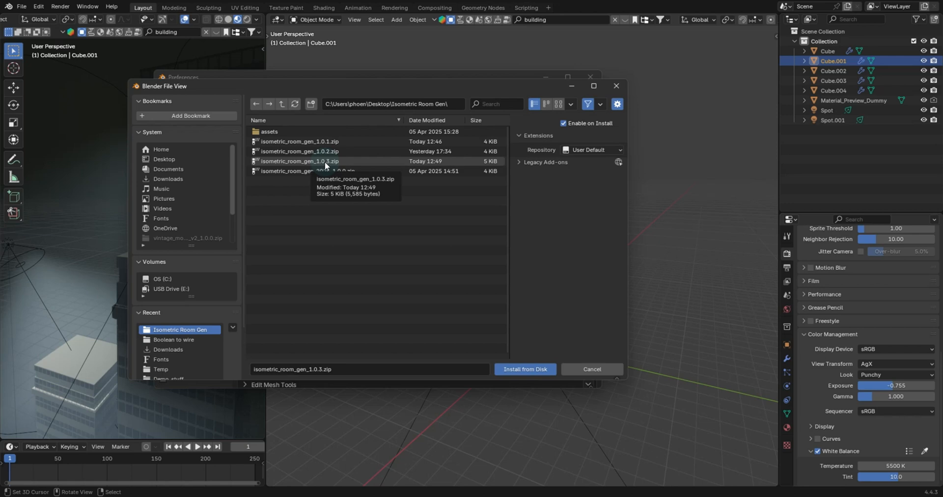
pyautogui.click(297, 161)
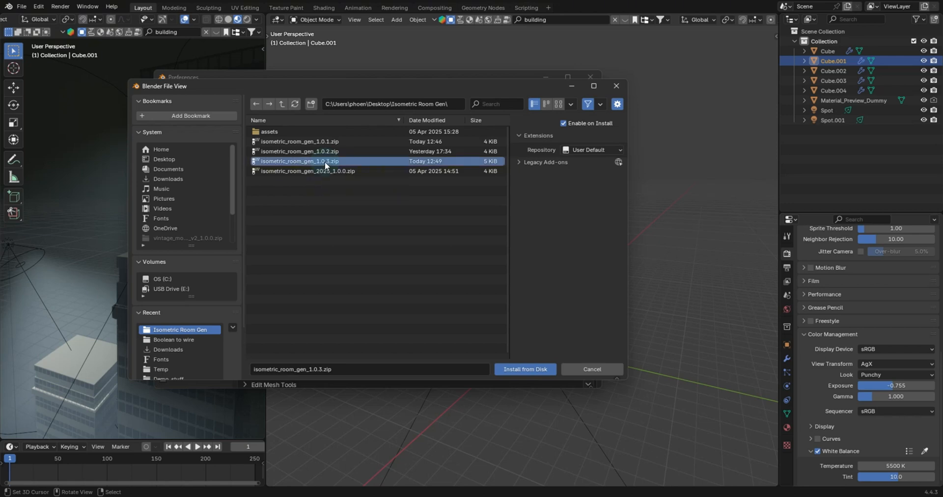
# Install Isometric Room Gen 1.0.3, filter extensions by 'room', and show its action menu.
pyautogui.click(524, 369)
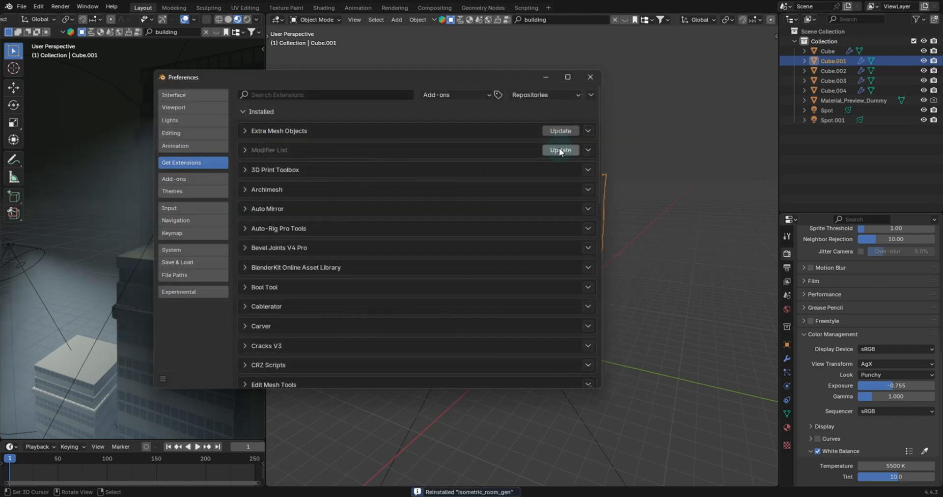
pyautogui.moveTo(316, 98)
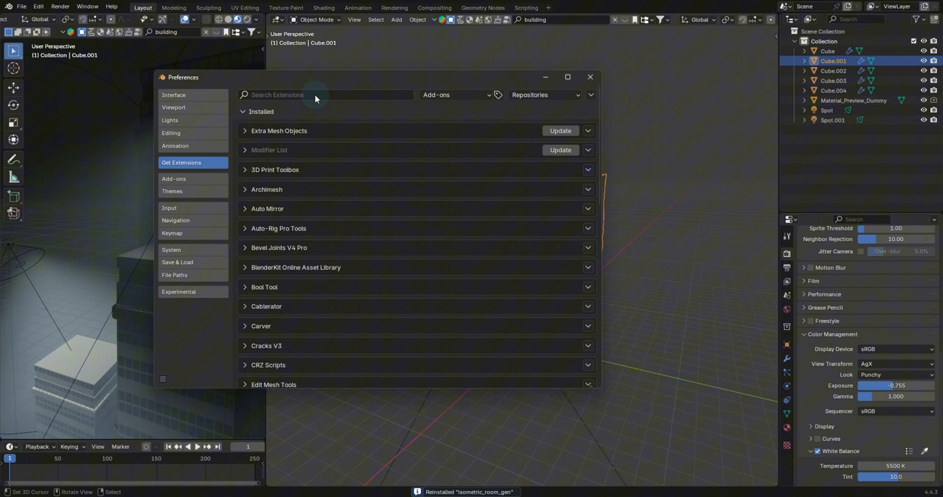
pyautogui.click(318, 94)
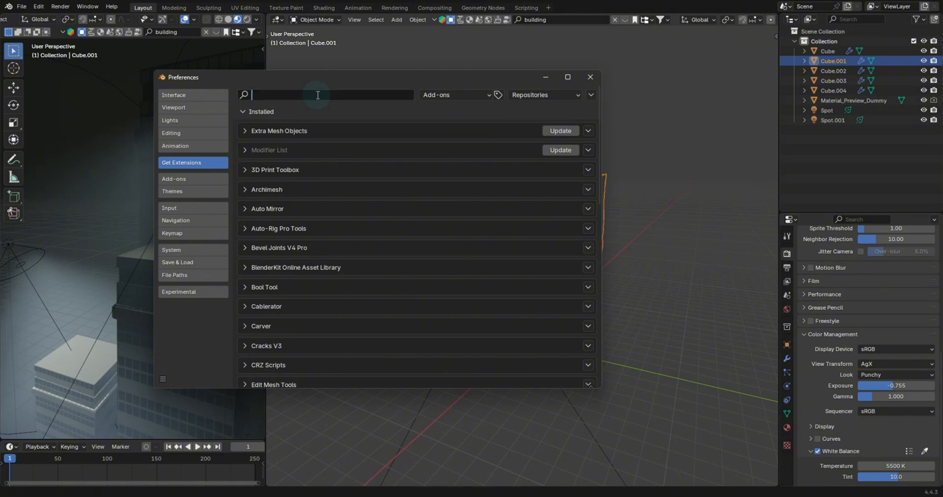
pyautogui.write('room')
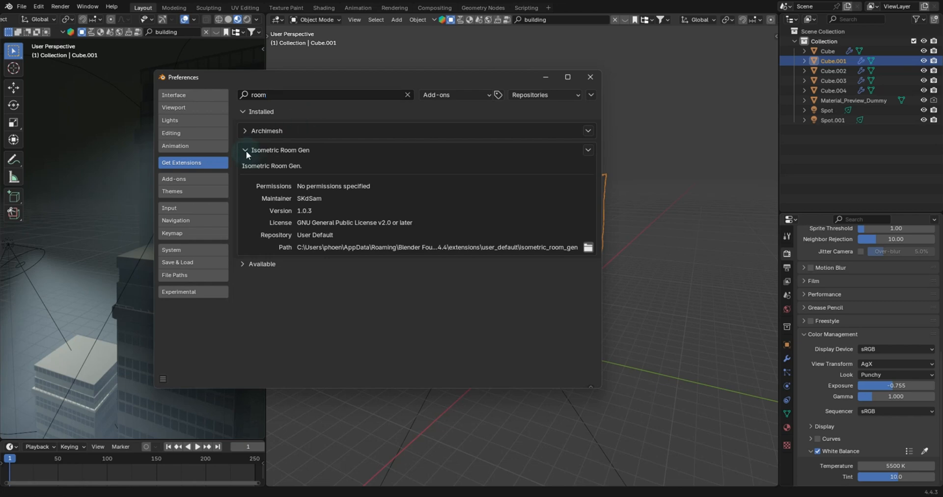
pyautogui.moveTo(585, 169)
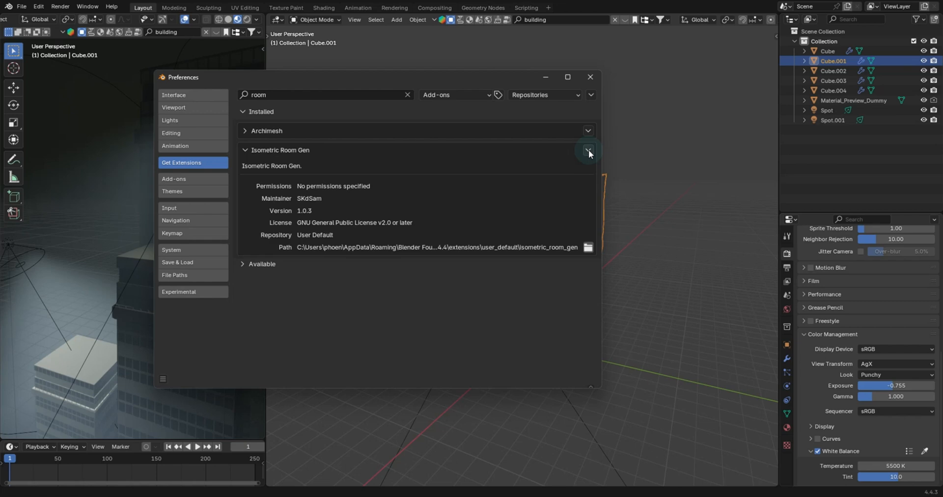
pyautogui.click(587, 150)
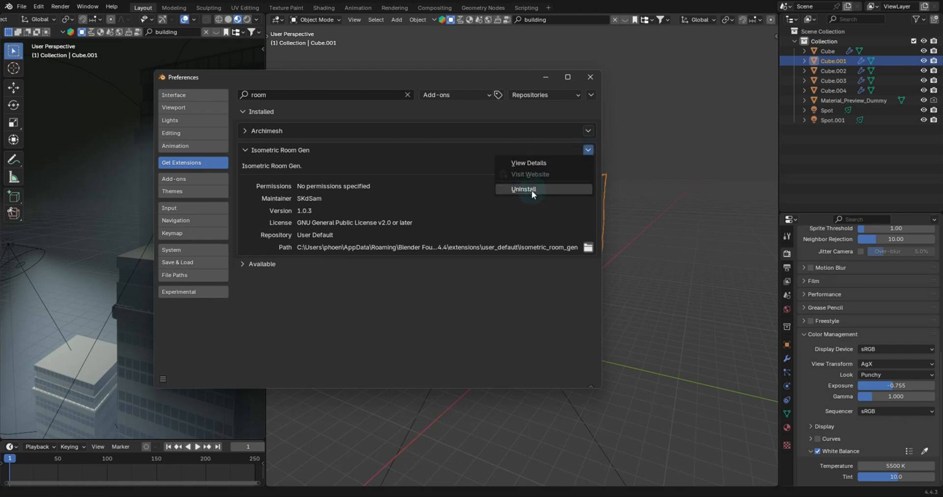
# In the Add-ons section, expand Archimesh and then Isometric Room Gen details.
pyautogui.click(174, 179)
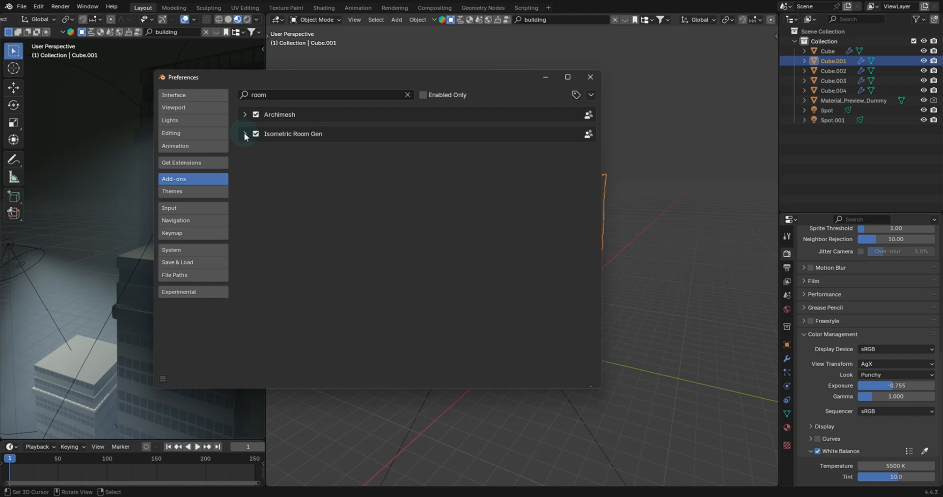
pyautogui.click(244, 114)
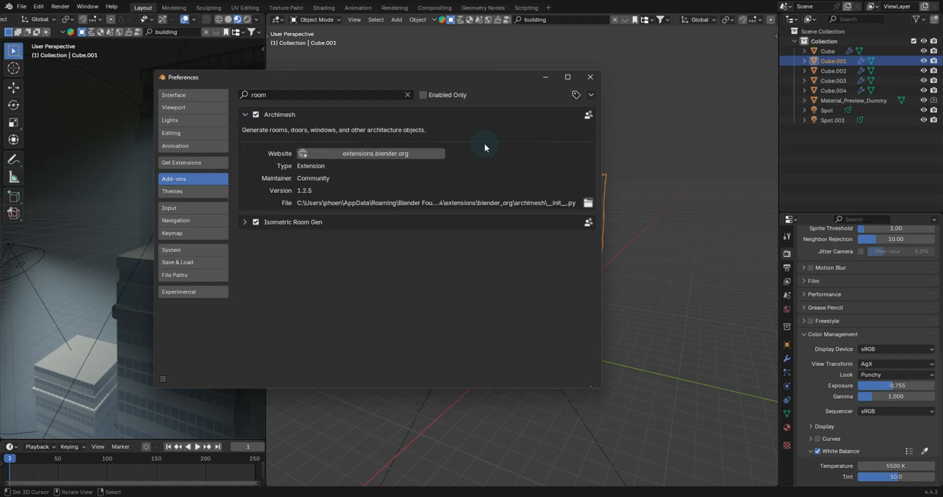
pyautogui.moveTo(396, 202)
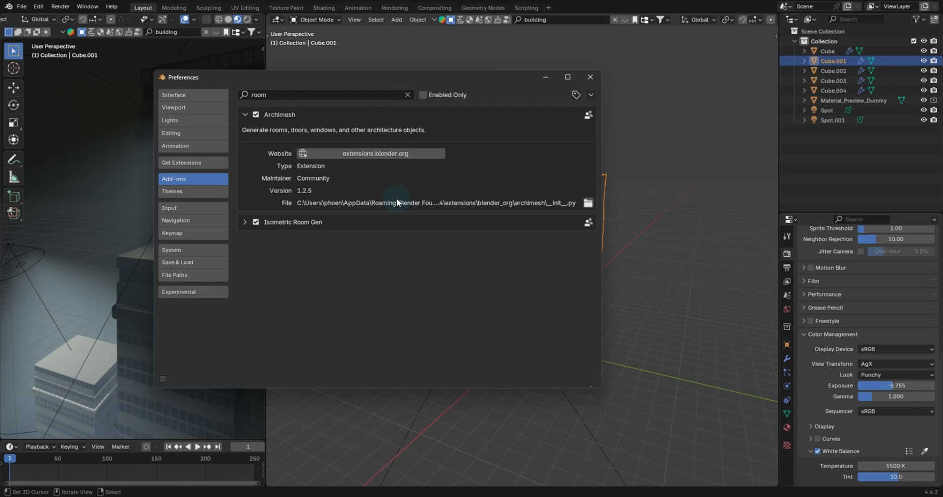
pyautogui.moveTo(212, 182)
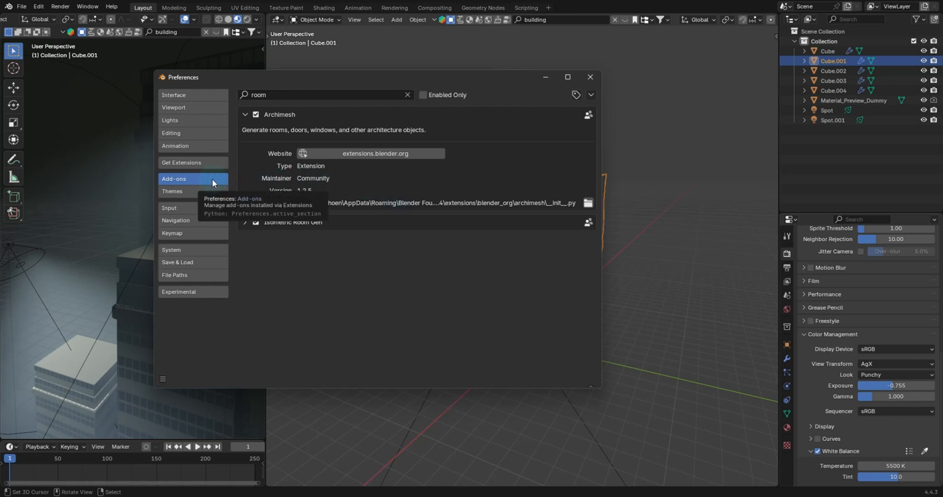
pyautogui.click(245, 115)
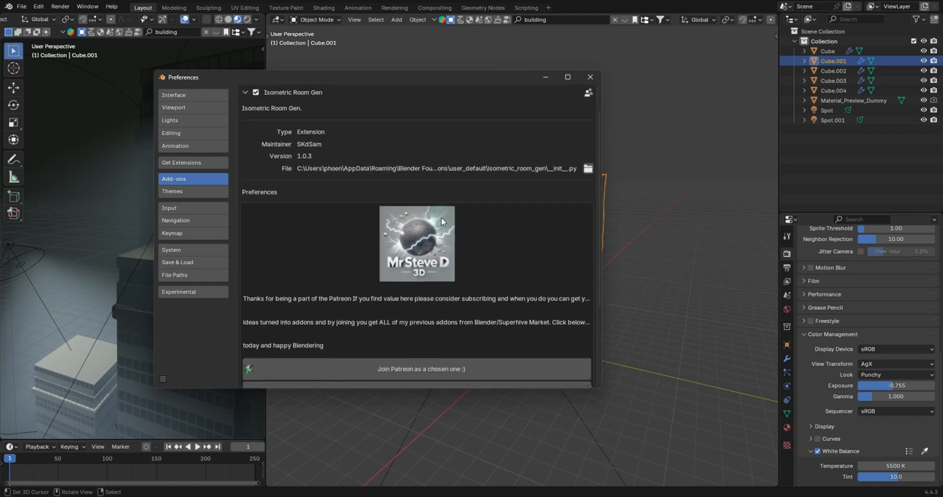
# Filter Get Extensions by 'room', turn off the extensions.blender.org repository, and switch to Blender 3.6.
pyautogui.write('room')
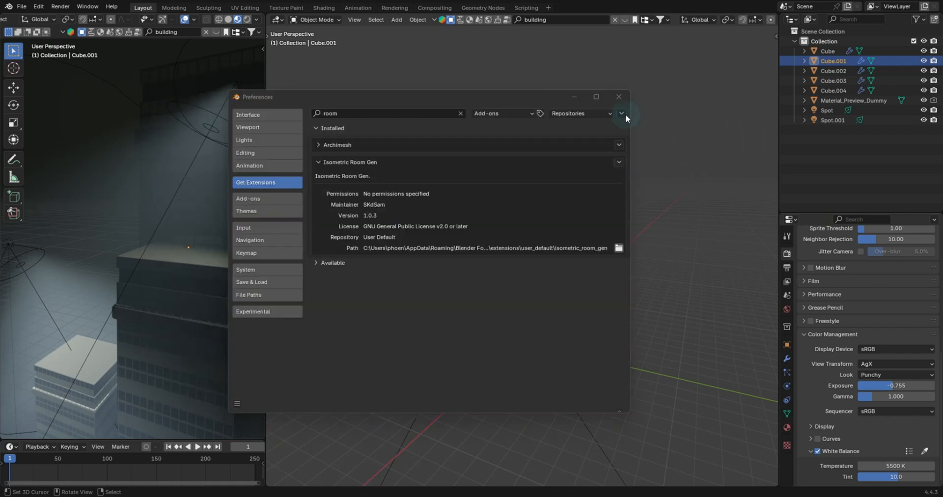
pyautogui.click(620, 113)
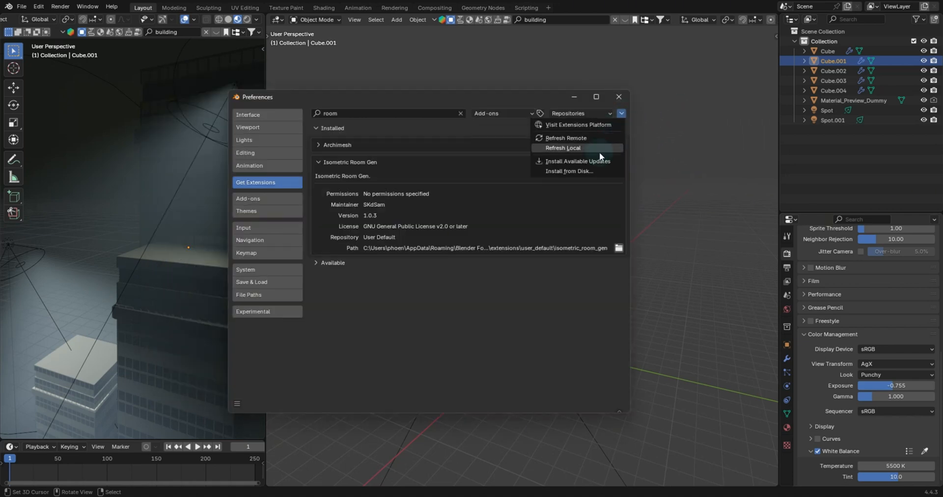
pyautogui.moveTo(577, 162)
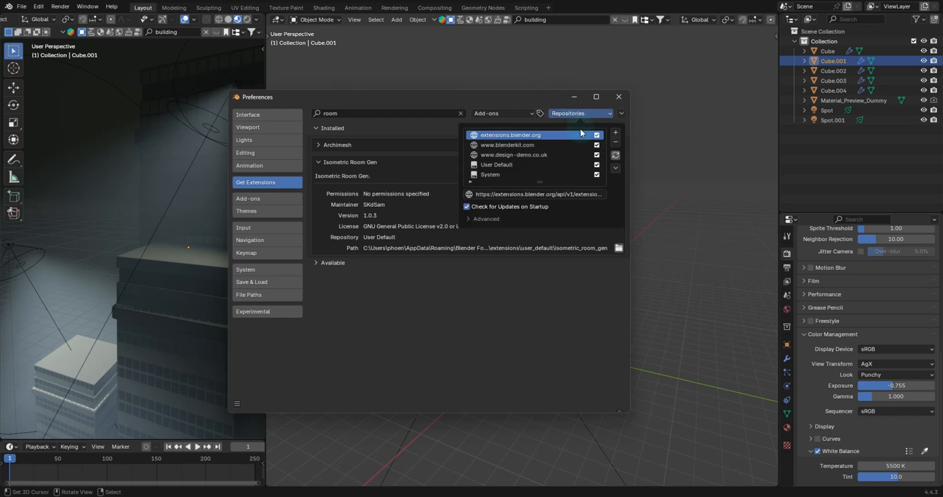
pyautogui.click(337, 145)
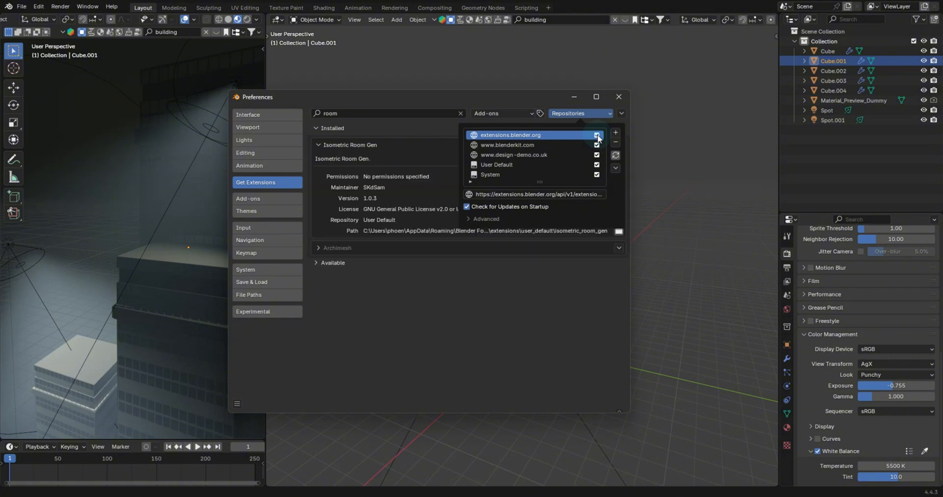
pyautogui.press('alt+tab')
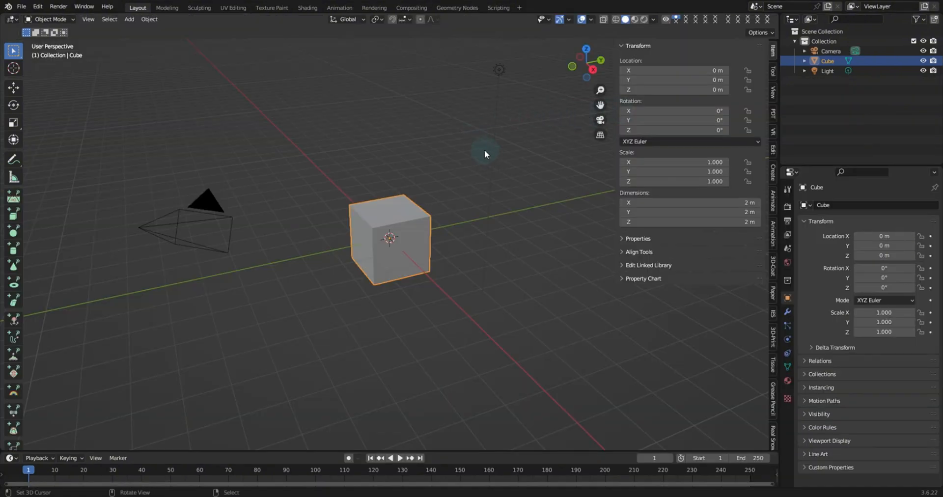
pyautogui.moveTo(79, 43)
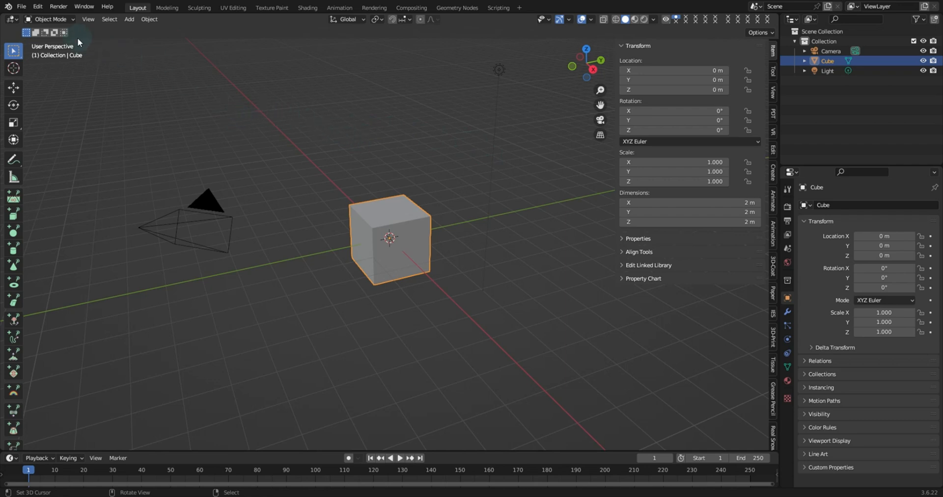
pyautogui.moveTo(138, 102)
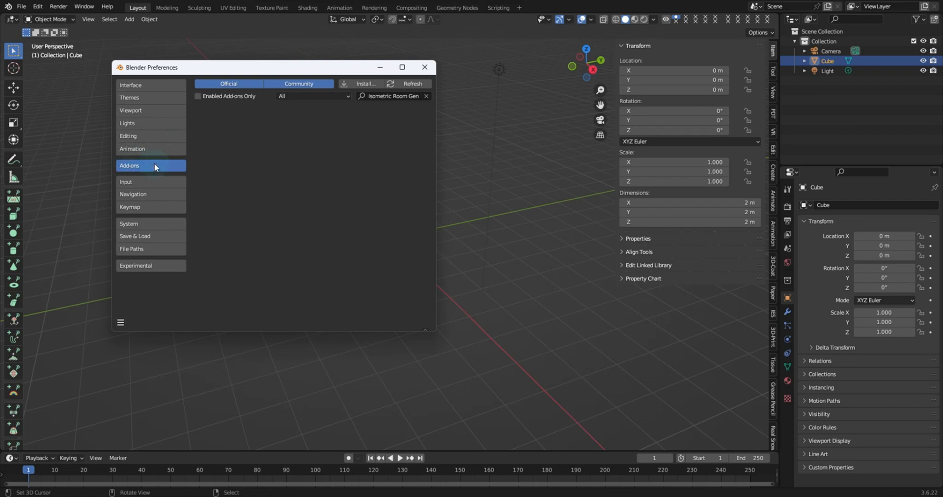
pyautogui.moveTo(379, 84)
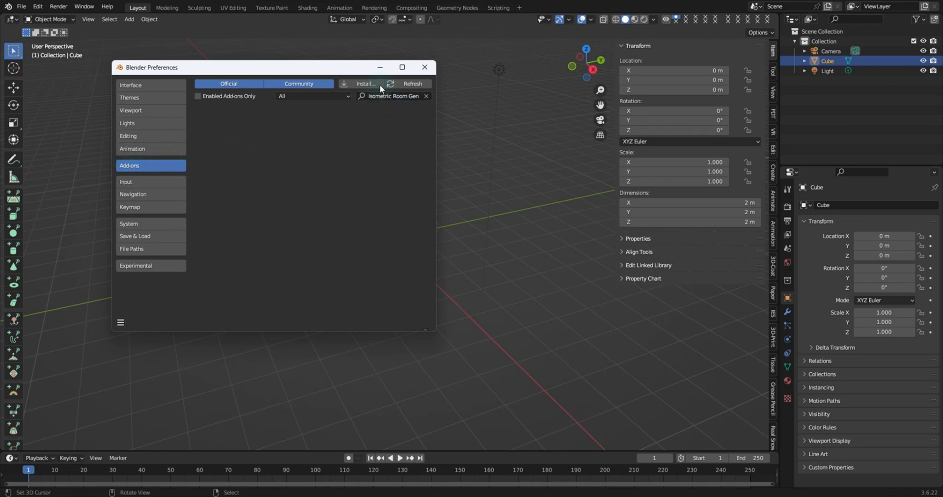
# Install isometric_room_gen_1.0.3.zip as an add-on in Blender 3.6.
pyautogui.click(365, 84)
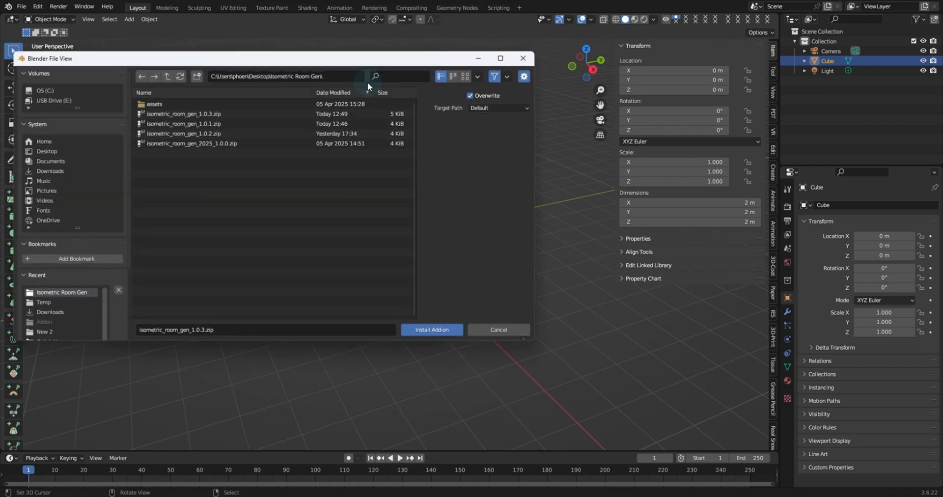
pyautogui.click(432, 330)
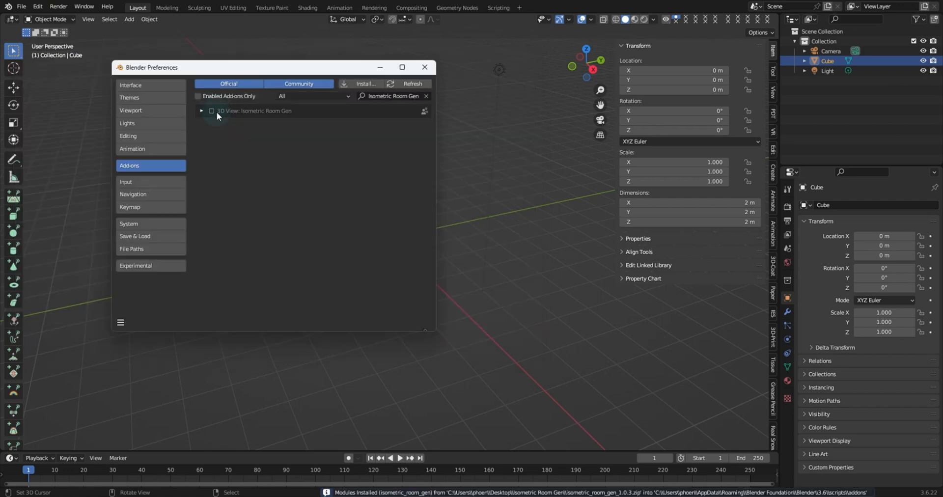
pyautogui.moveTo(212, 111)
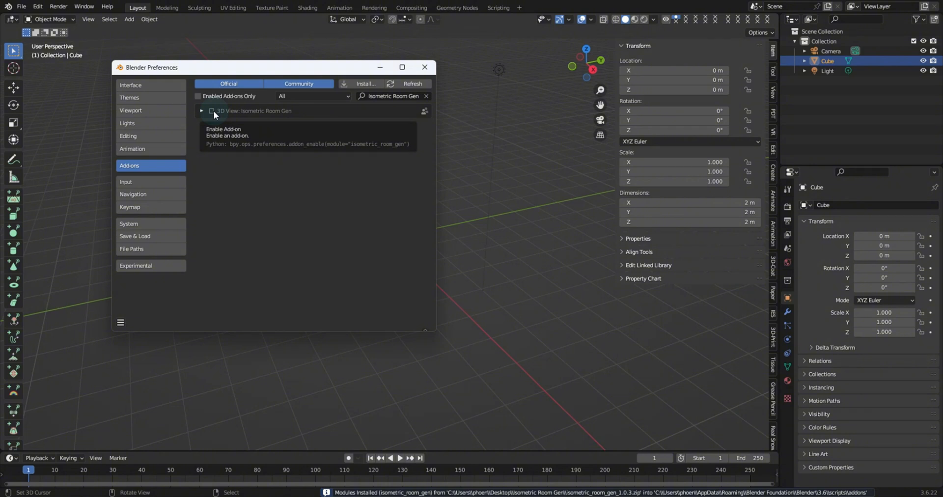
# Enable 3D View: Isometric Room Gen, expand its entry, and respond to the Remove confirmation.
pyautogui.click(211, 111)
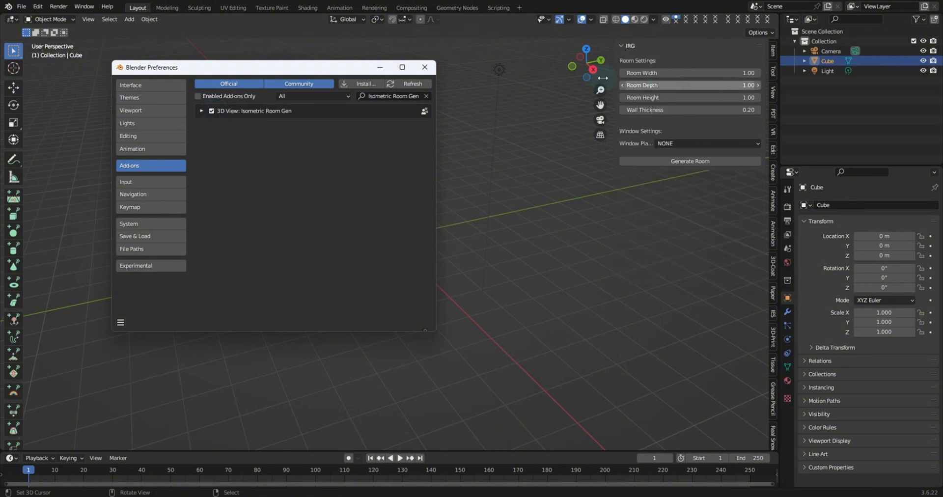
pyautogui.click(202, 111)
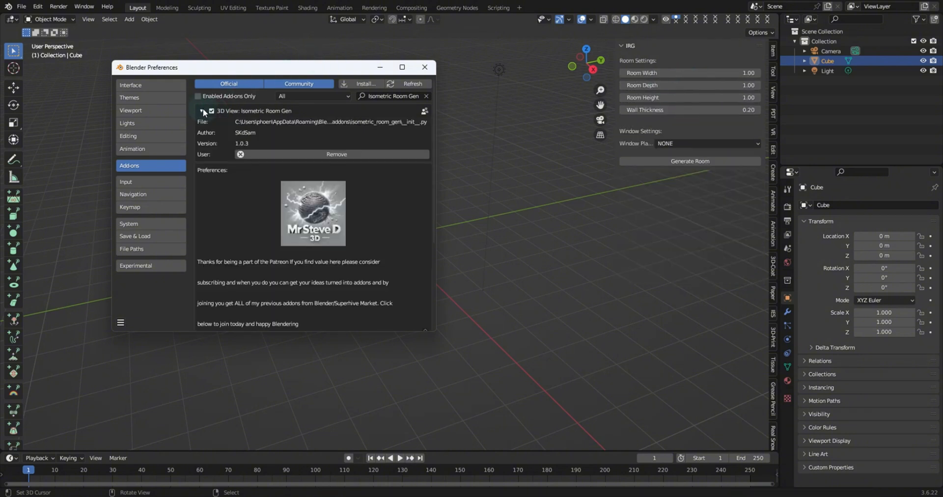
pyautogui.moveTo(300, 245)
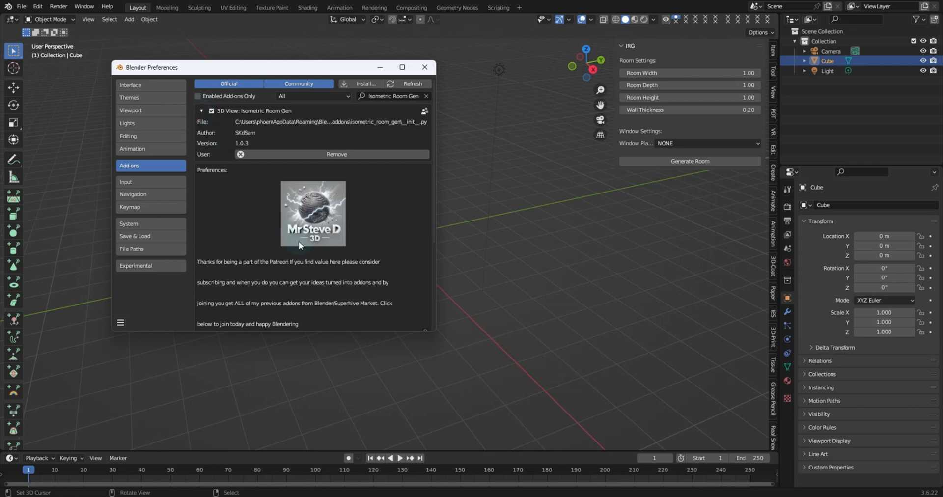
pyautogui.moveTo(334, 221)
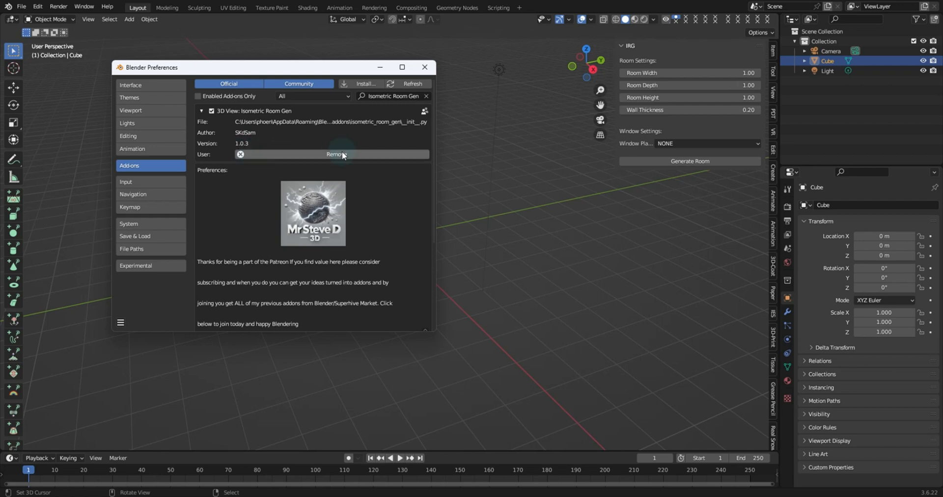
pyautogui.click(335, 154)
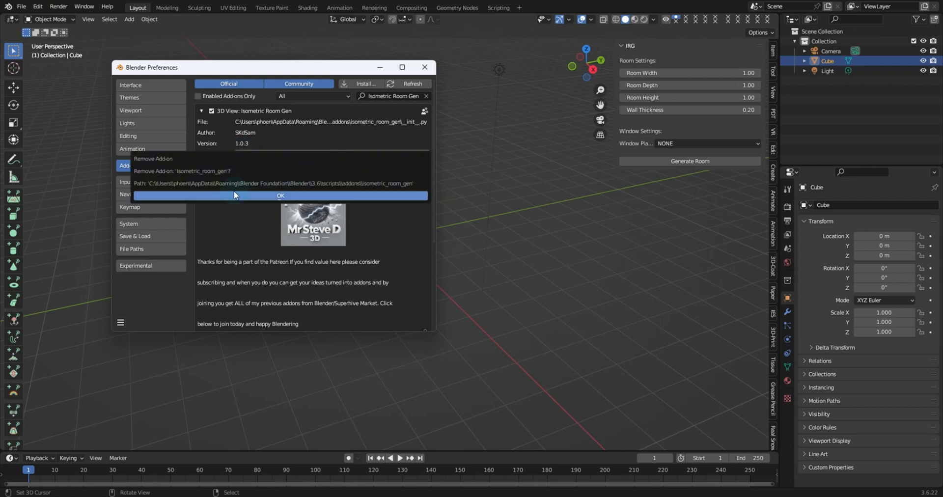
pyautogui.click(280, 195)
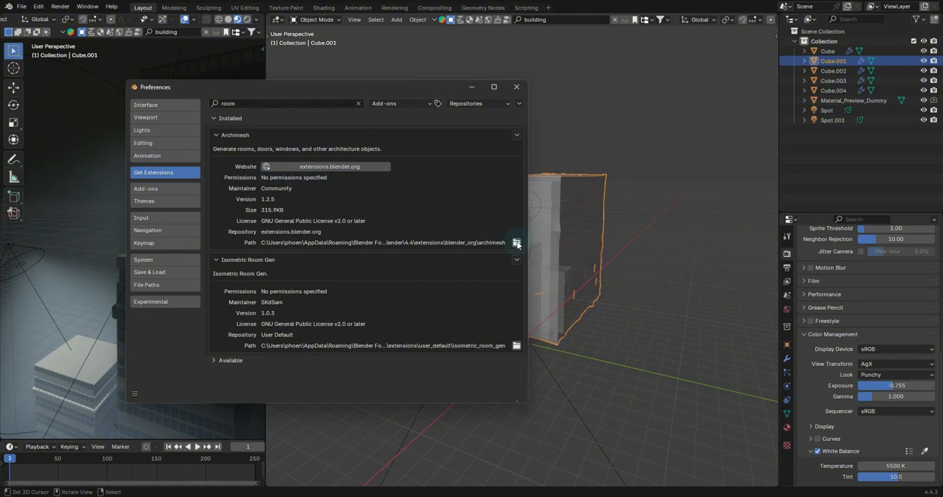
# View Archimesh's folder in File Explorer, close it, then show the isometric_room_gen folder.
pyautogui.click(516, 243)
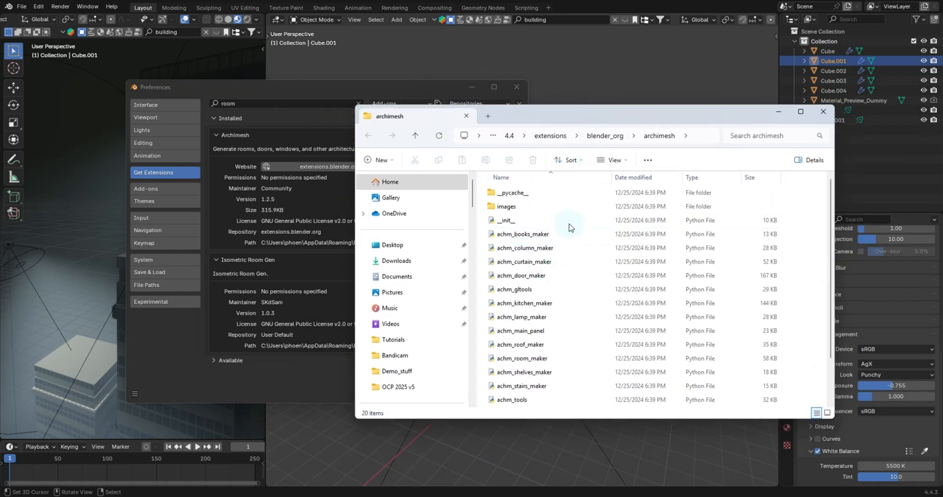
pyautogui.moveTo(670, 127)
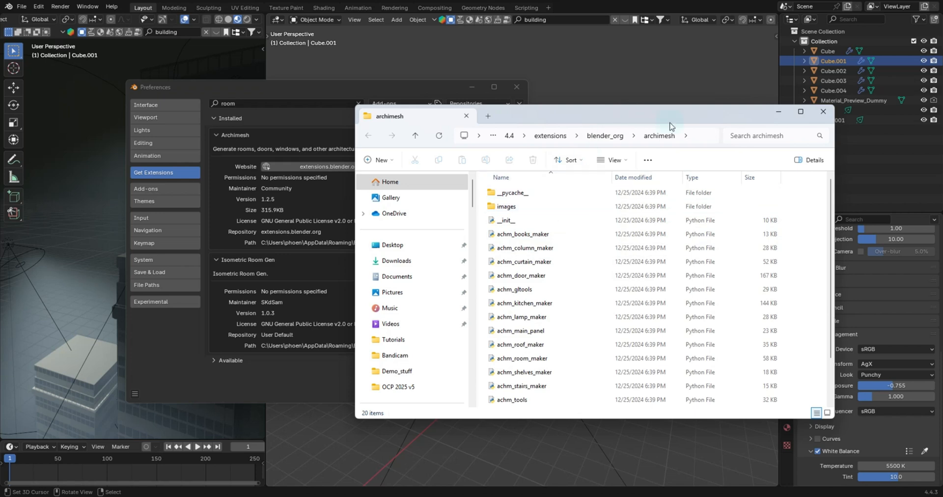
pyautogui.moveTo(823, 112)
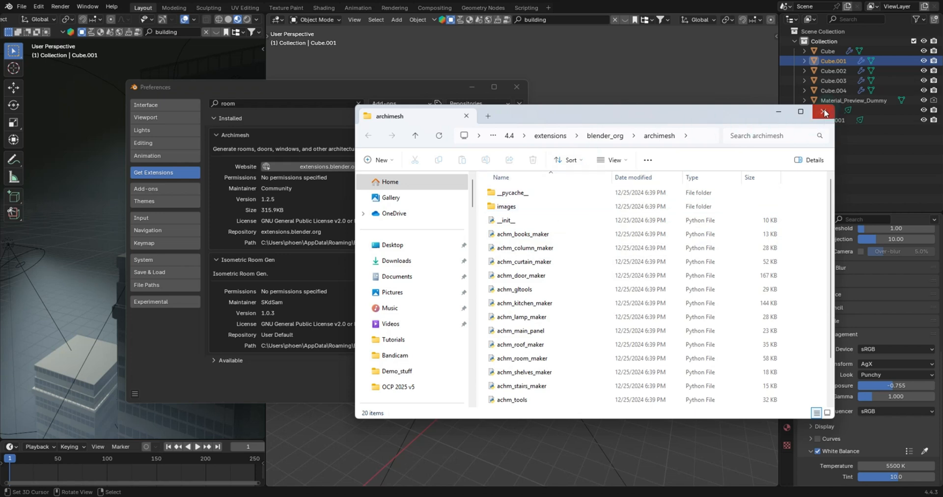
pyautogui.click(824, 112)
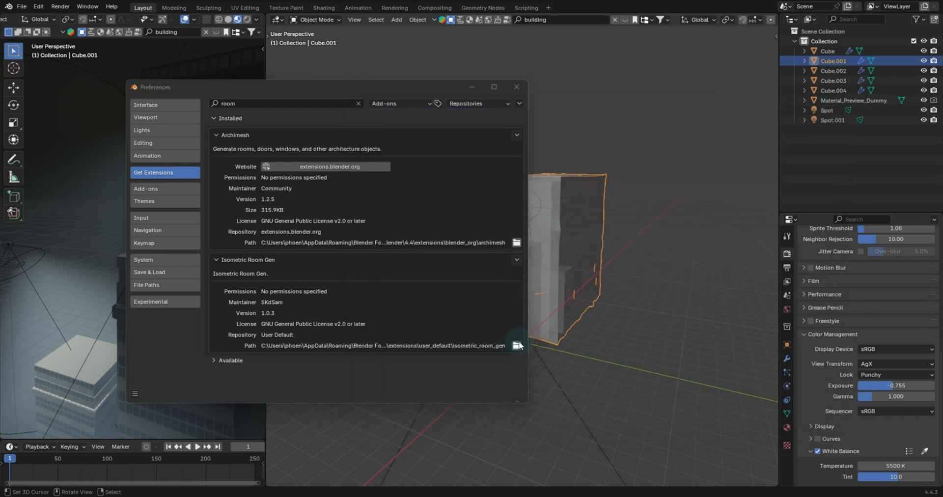
pyautogui.click(516, 346)
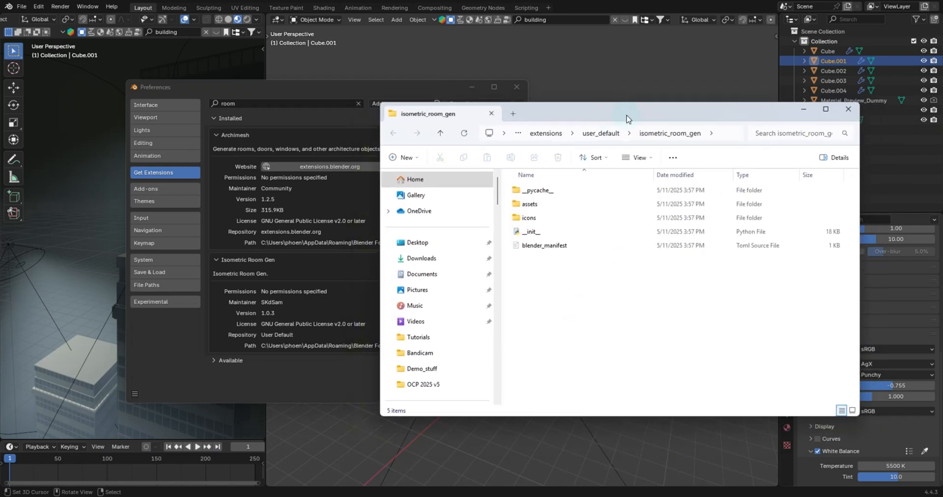
pyautogui.moveTo(544, 193)
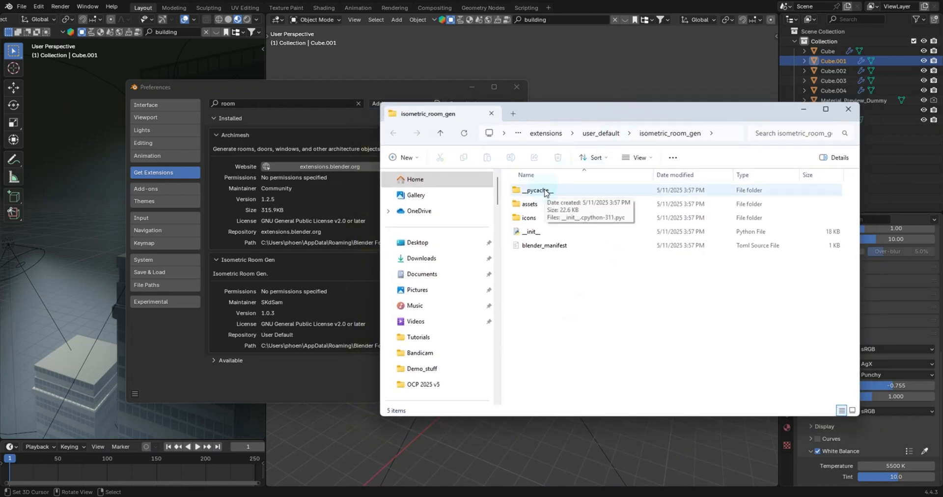